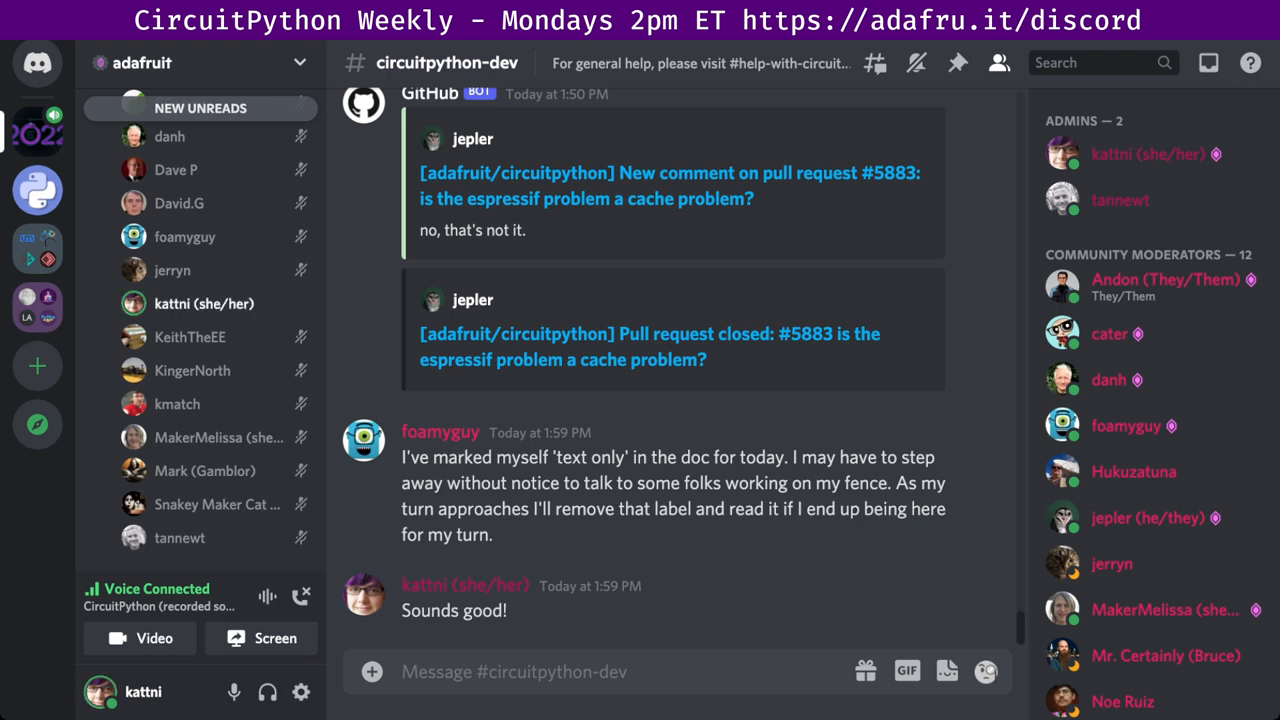
scroll("down", 3)
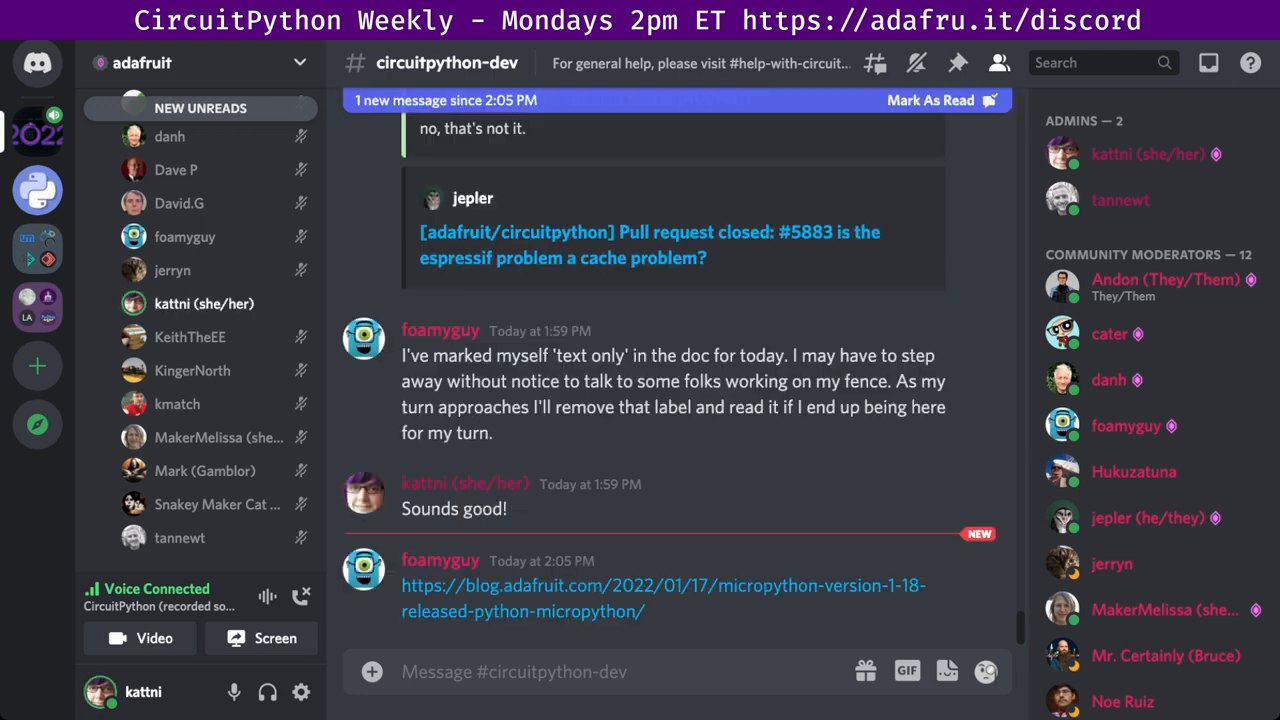
scroll("down", 3)
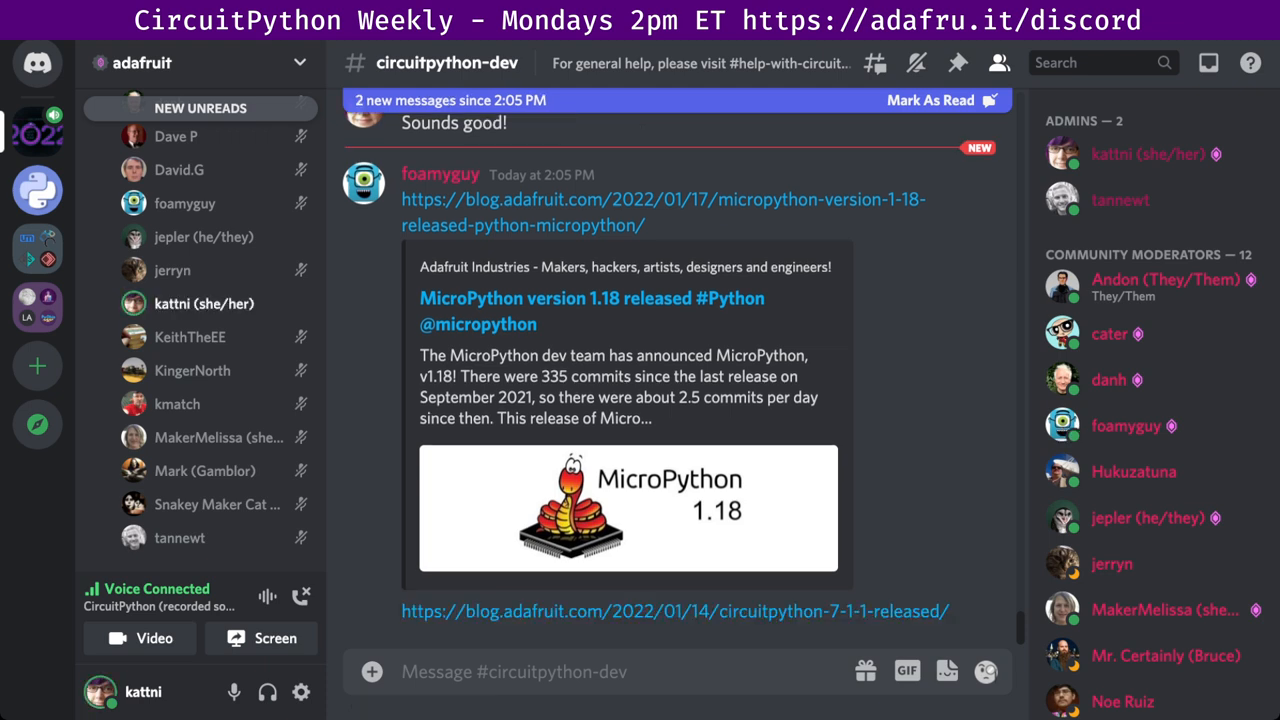
scroll("down", 3)
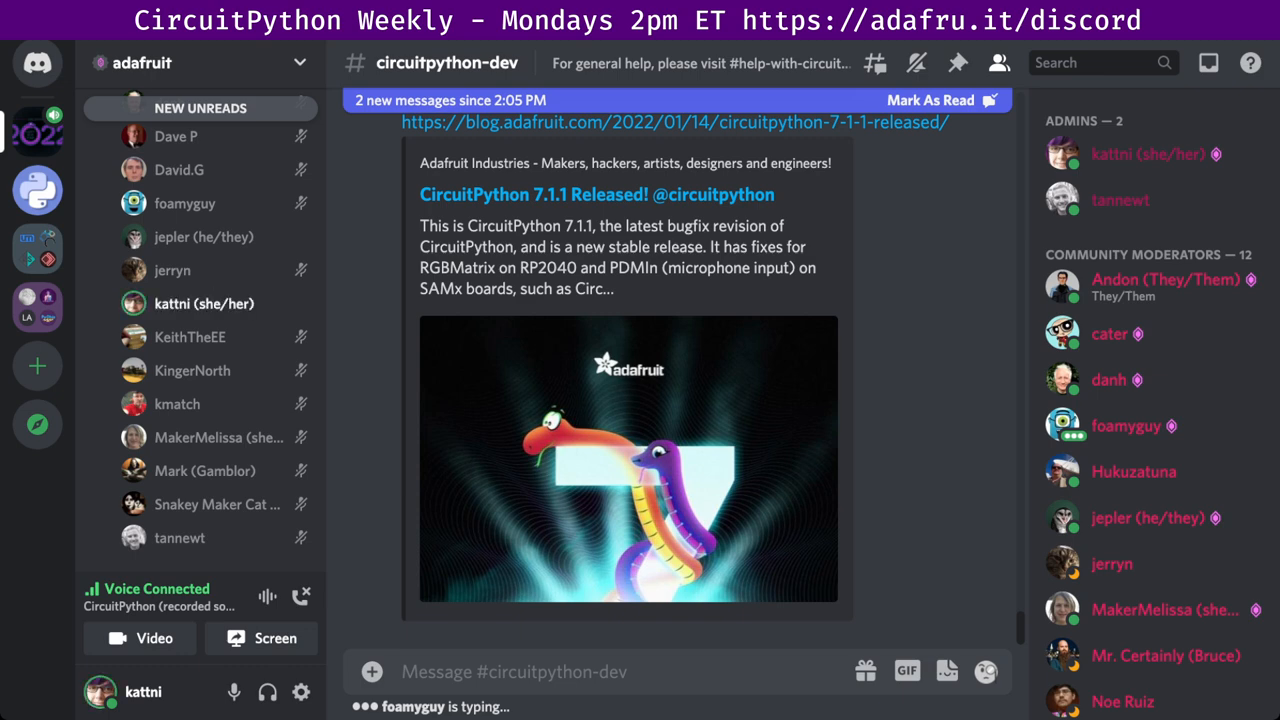
scroll("down", 3)
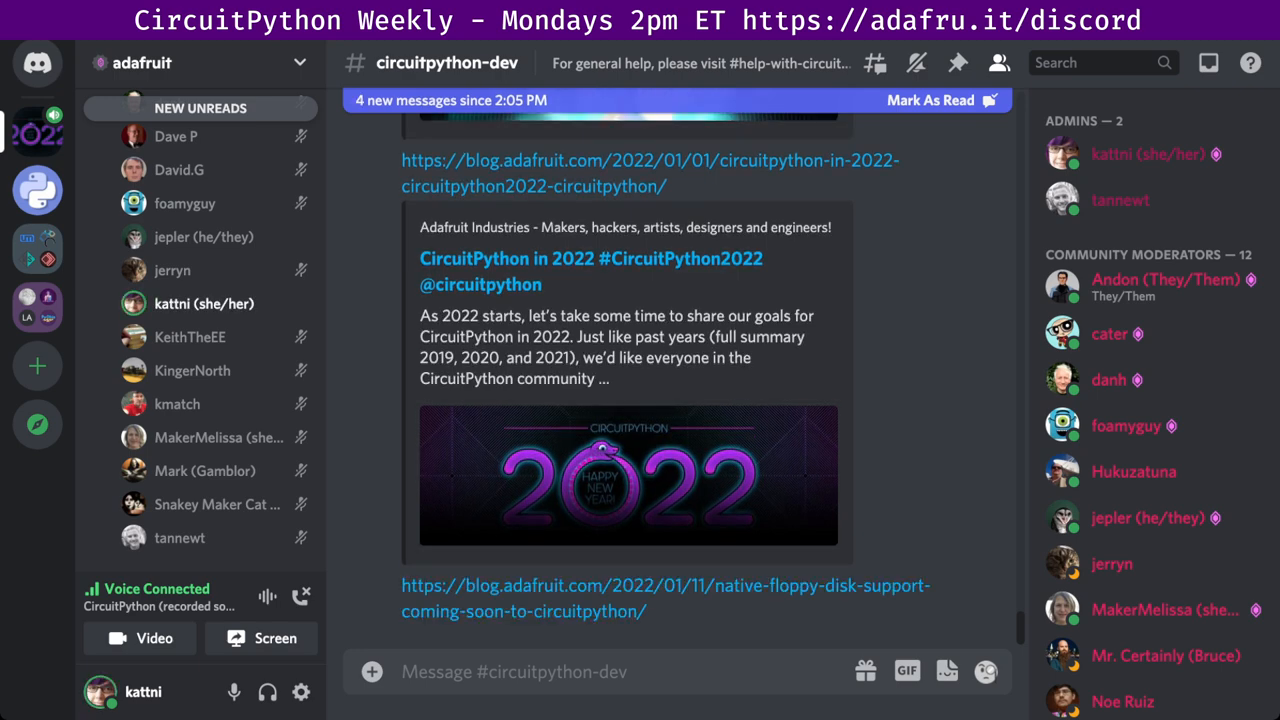
scroll("down", 3)
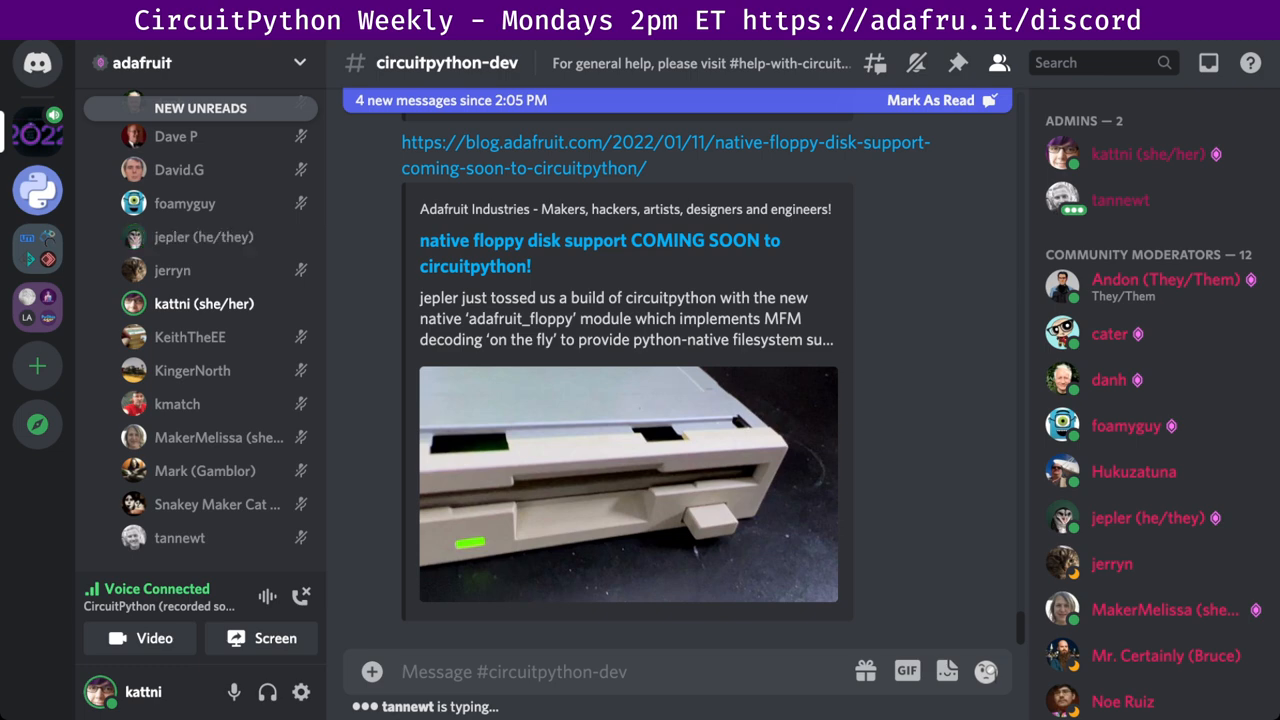
scroll("down", 3)
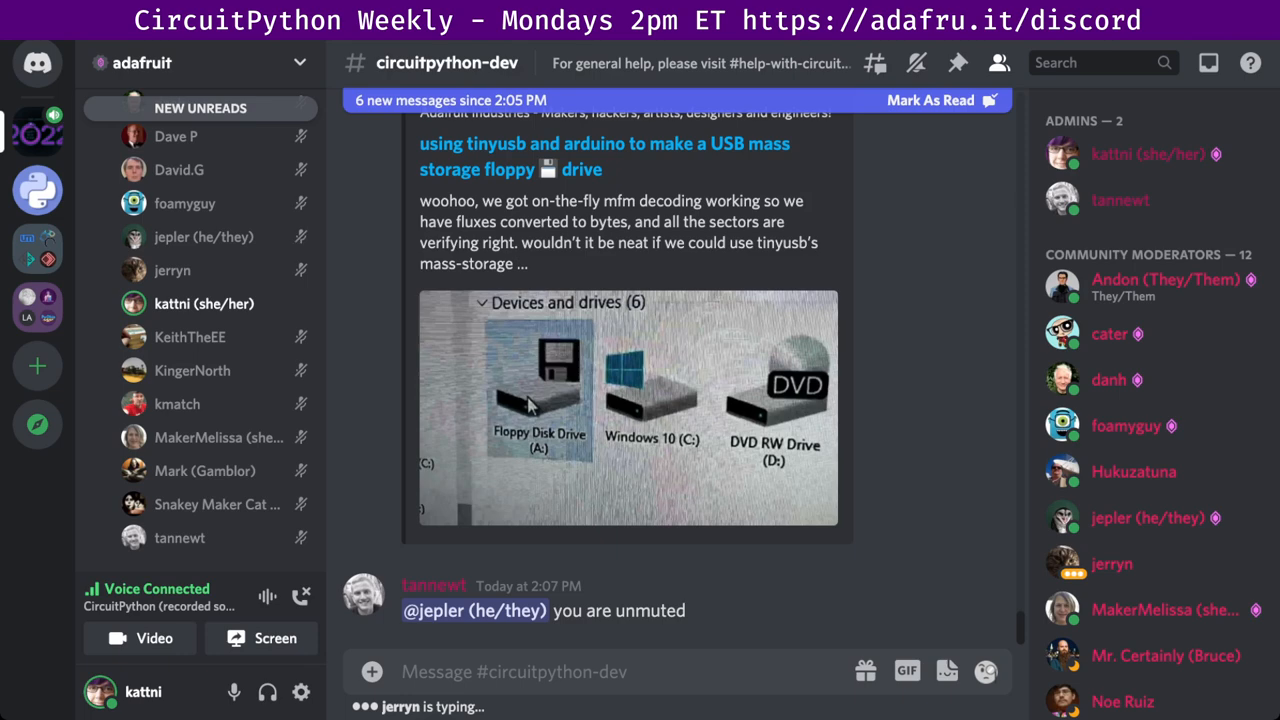
scroll("down", 3)
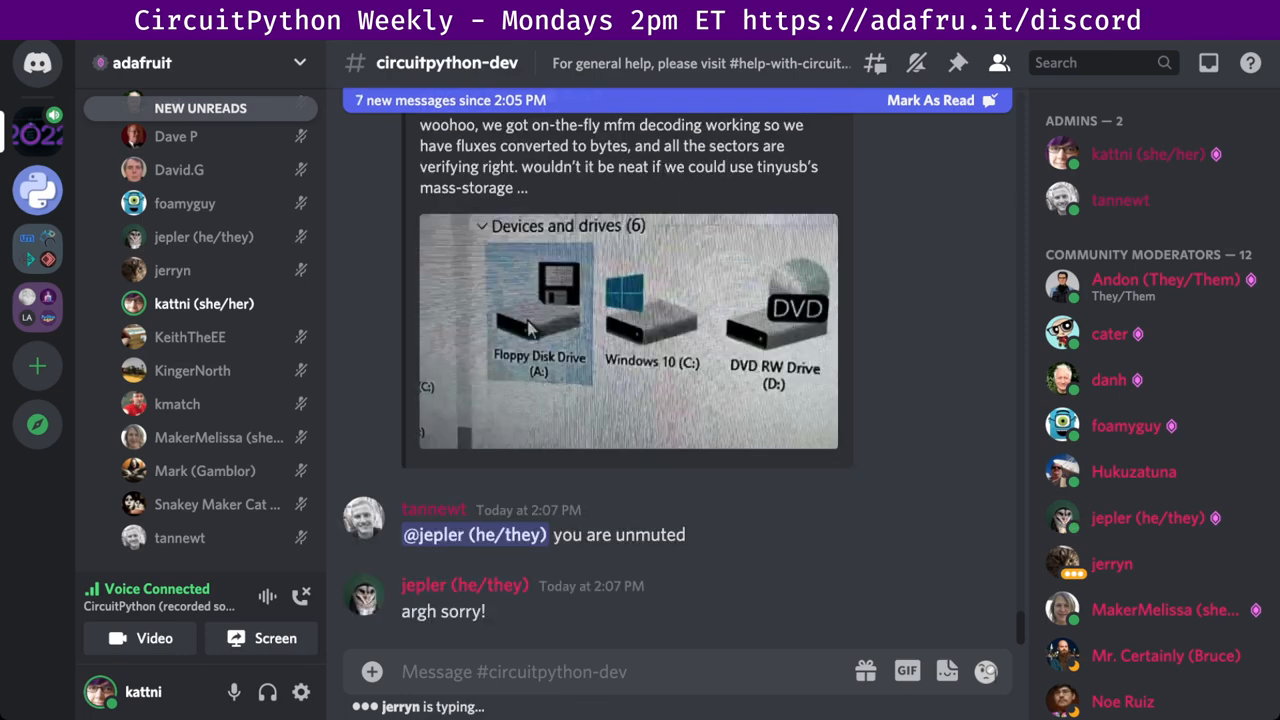
scroll("down", 3)
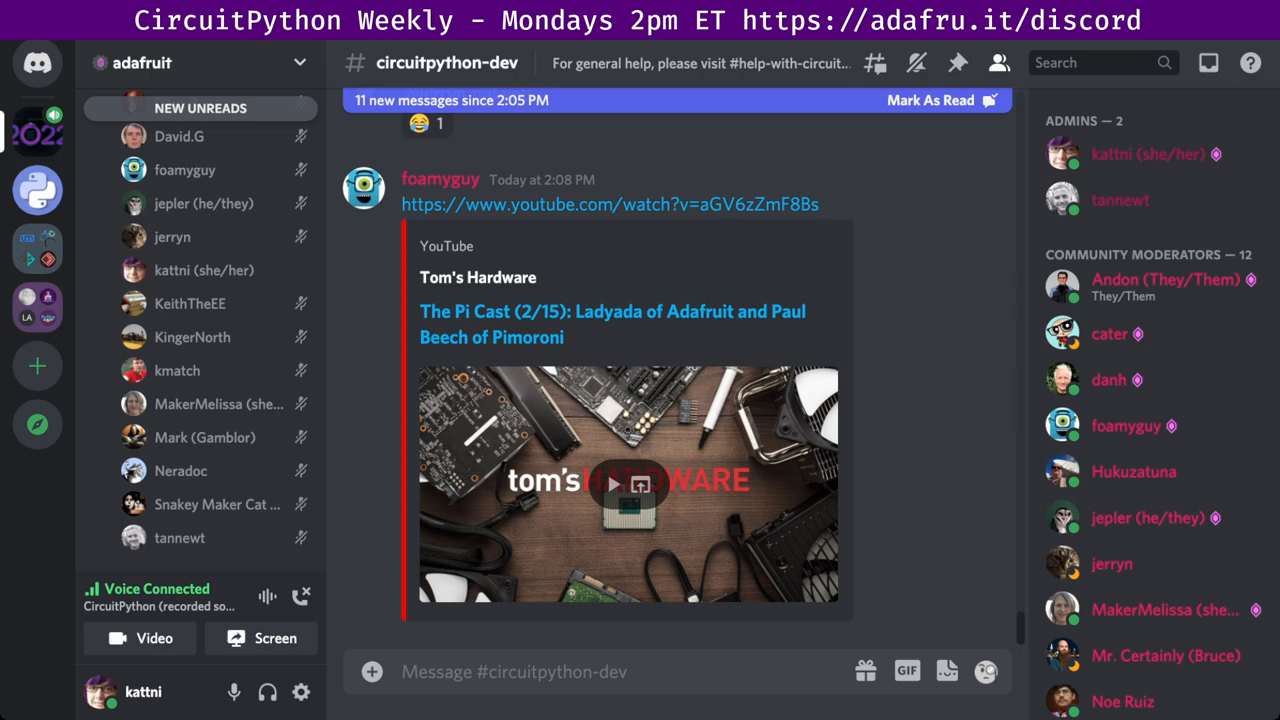
scroll("up", 3)
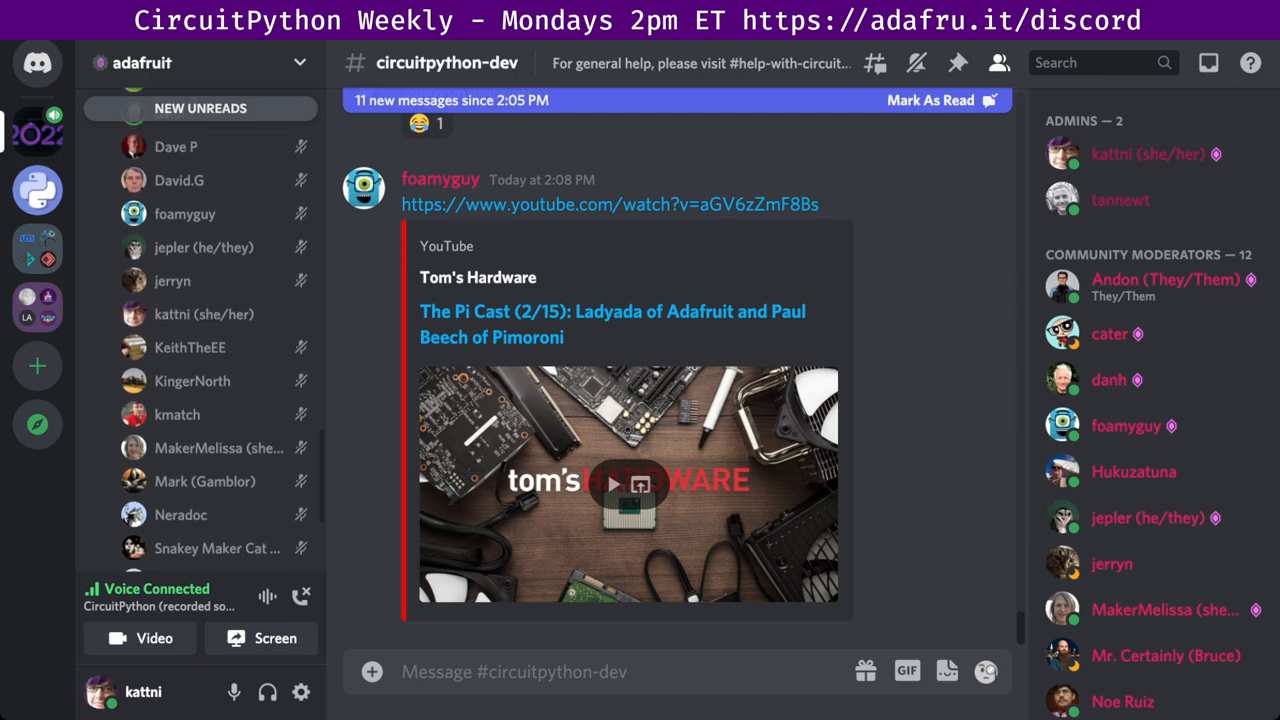
scroll("up", 3)
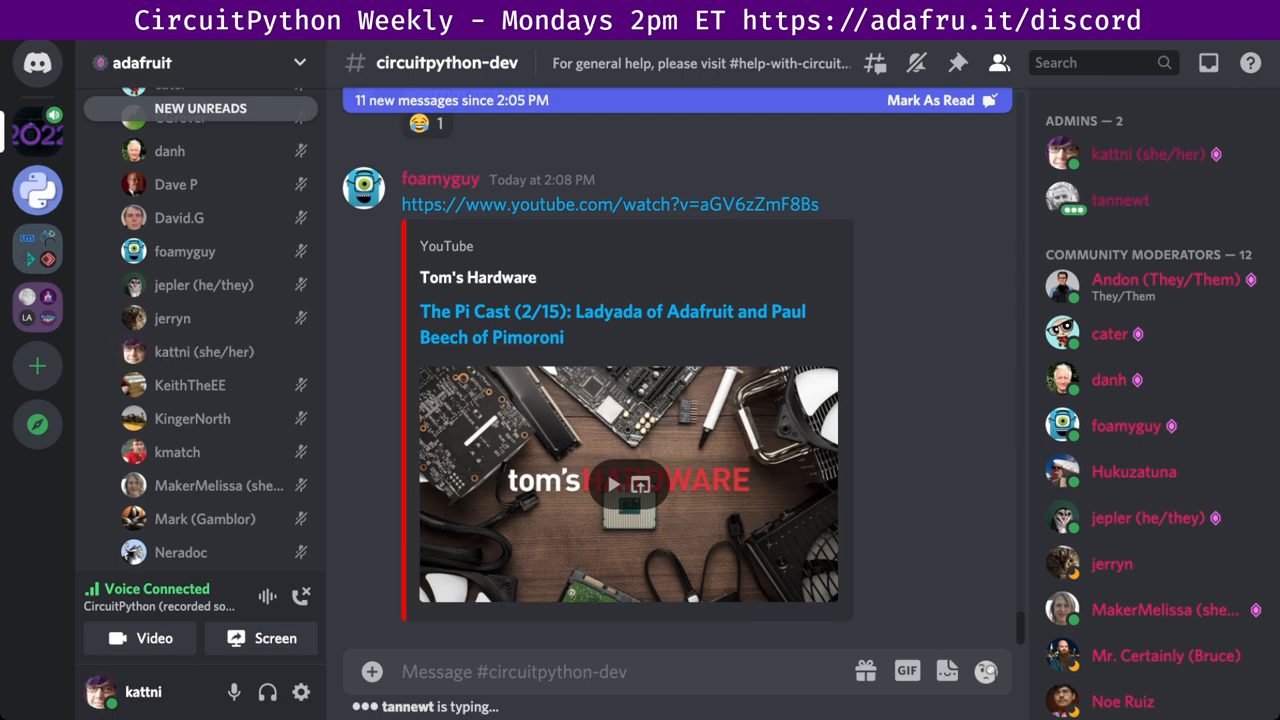
scroll("down", 3)
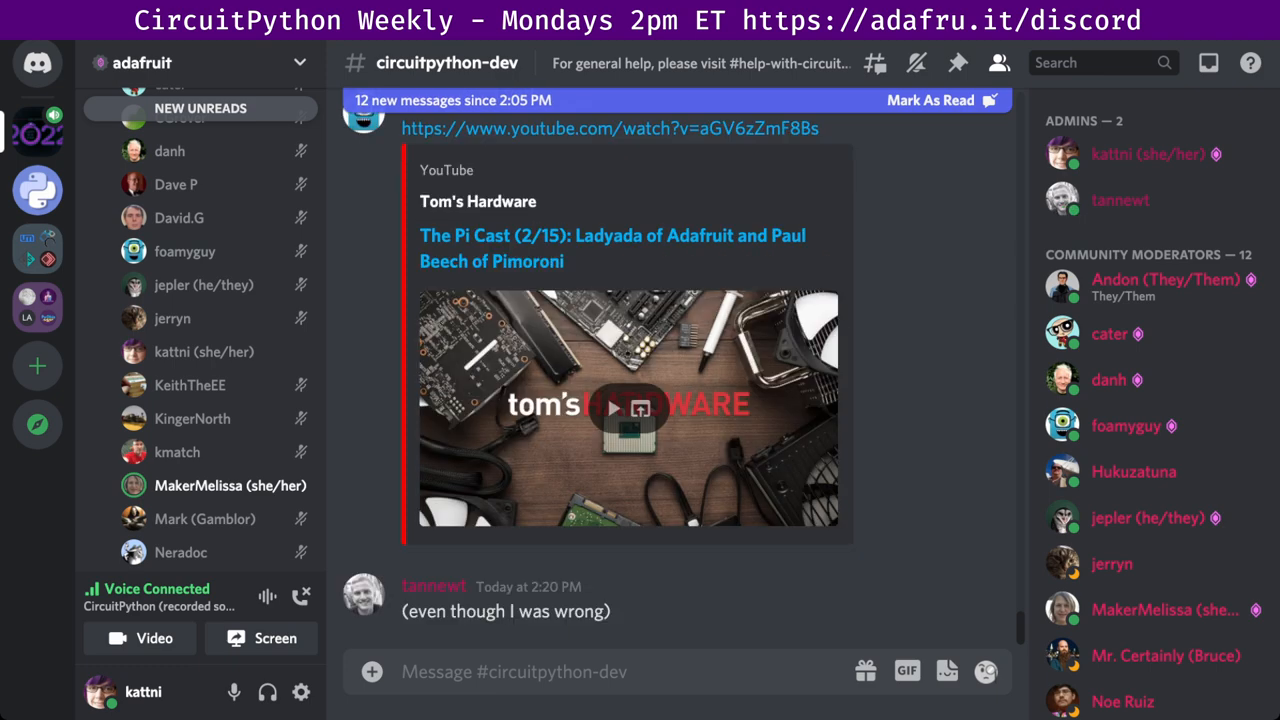
scroll("up", 3)
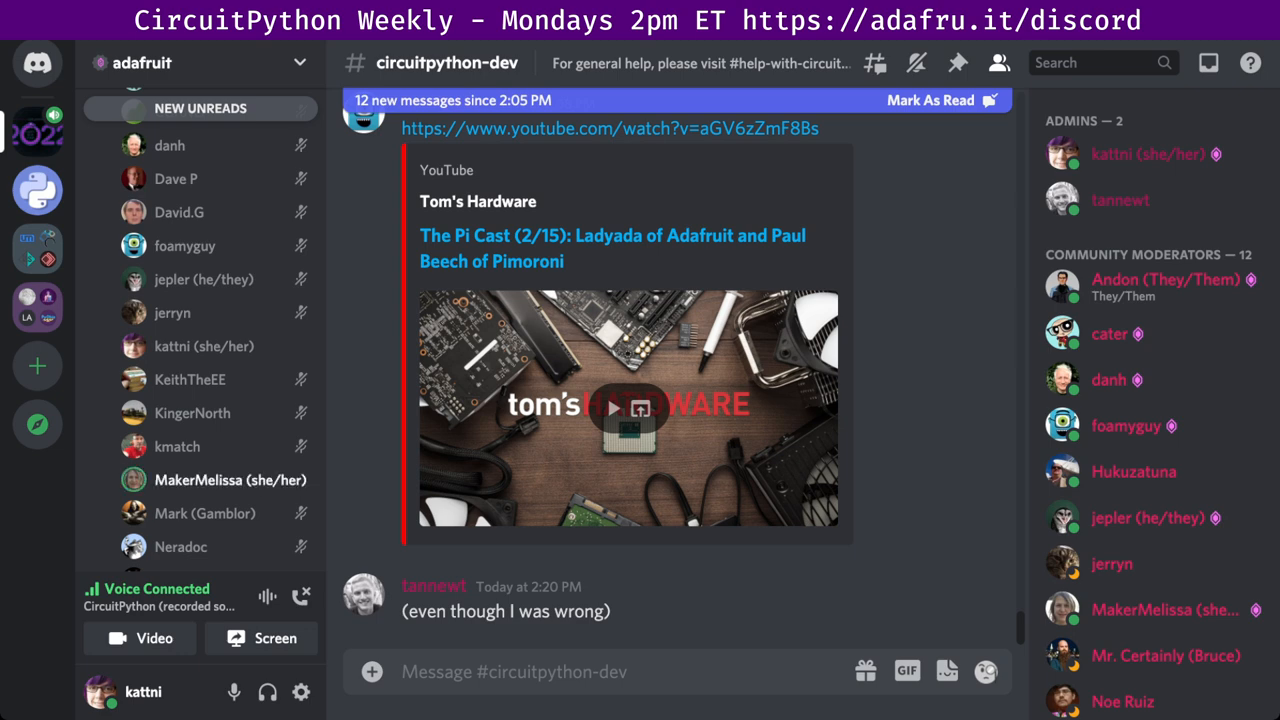
scroll("down", 3)
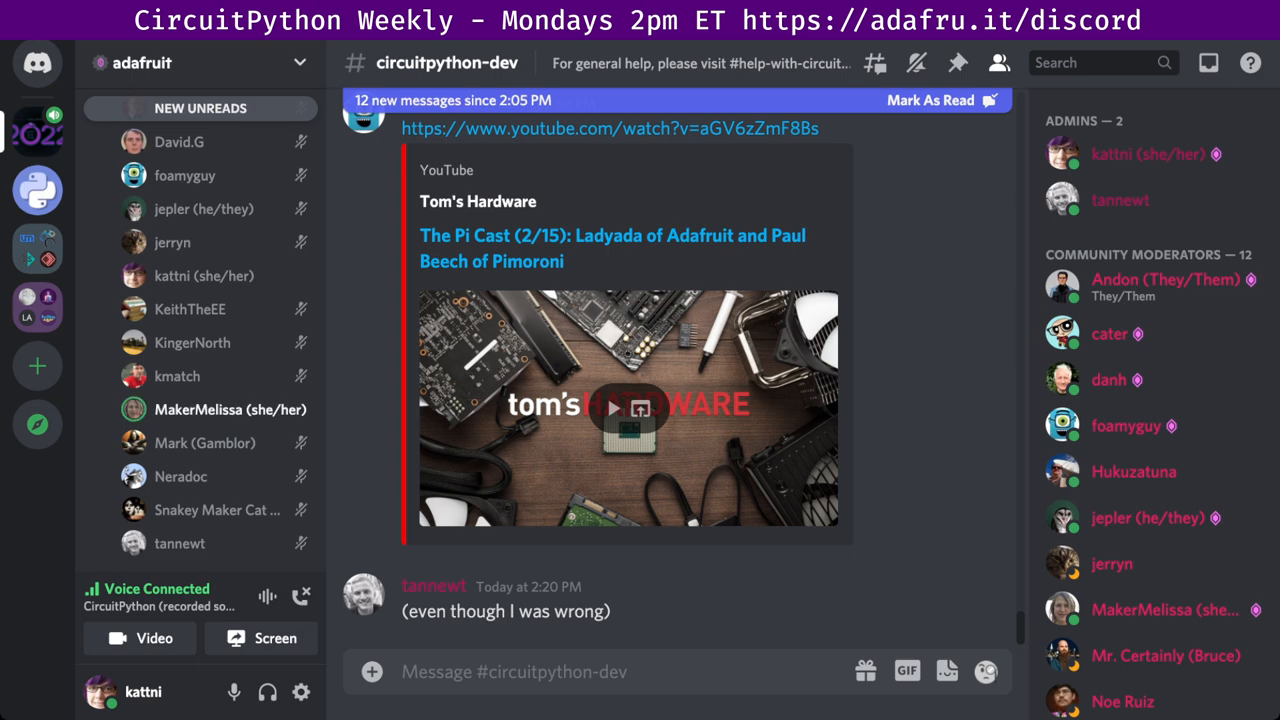
scroll("down", 3)
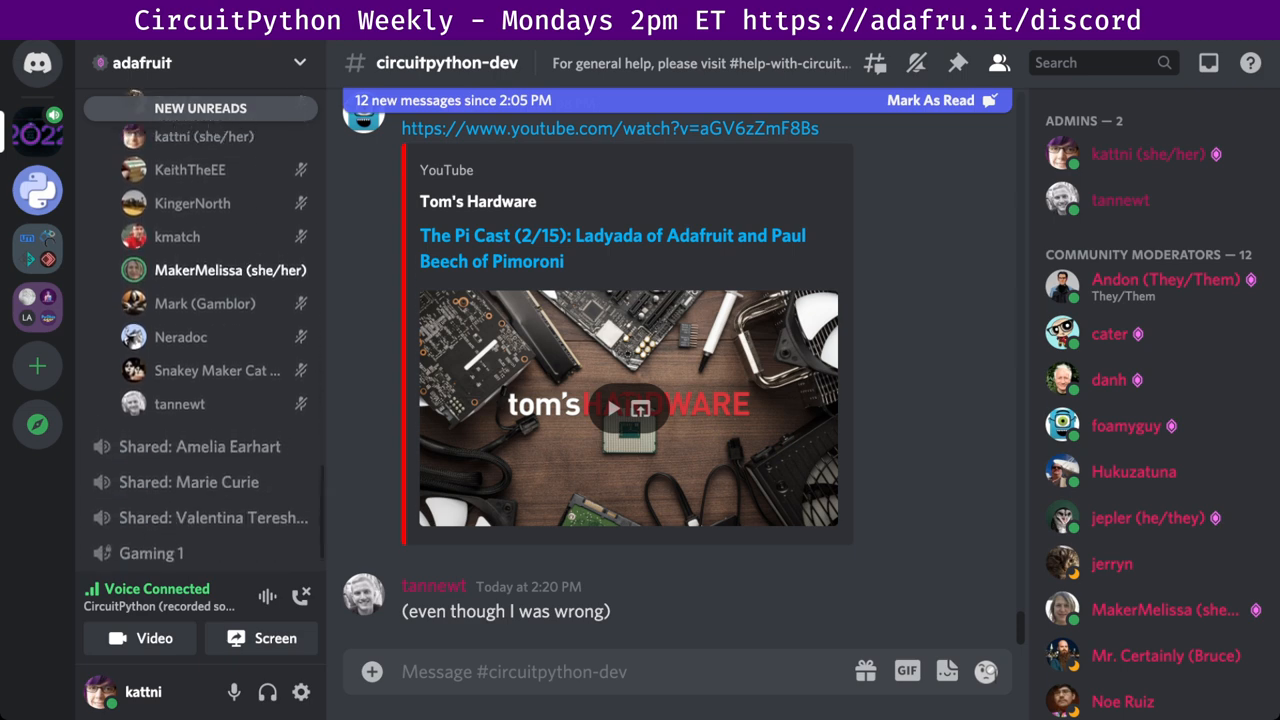
scroll("up", 3)
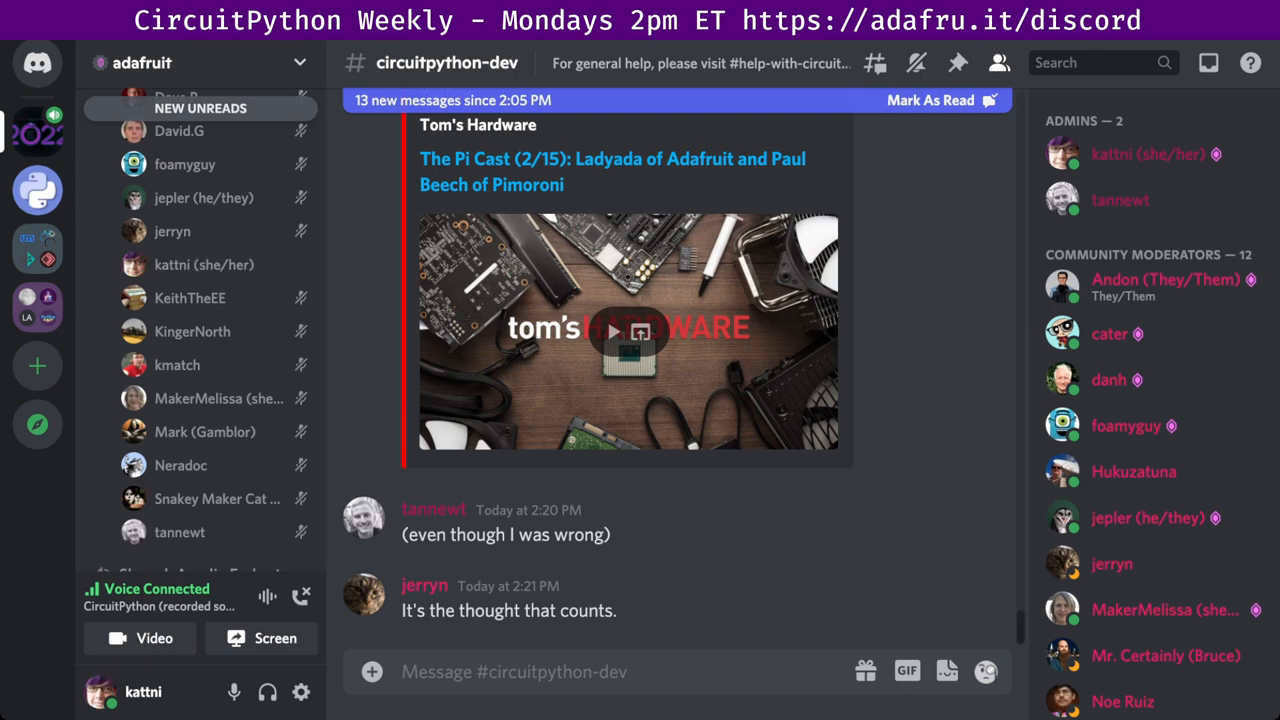
scroll("down", 3)
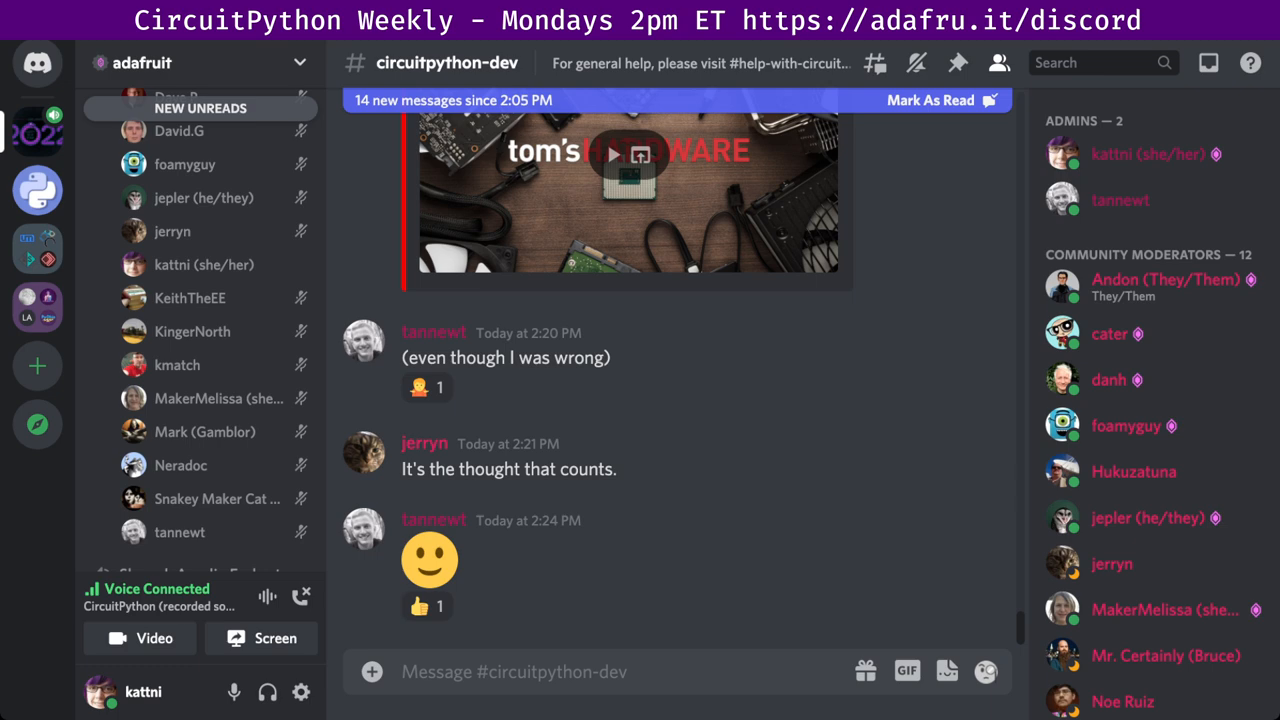
scroll("up", 3)
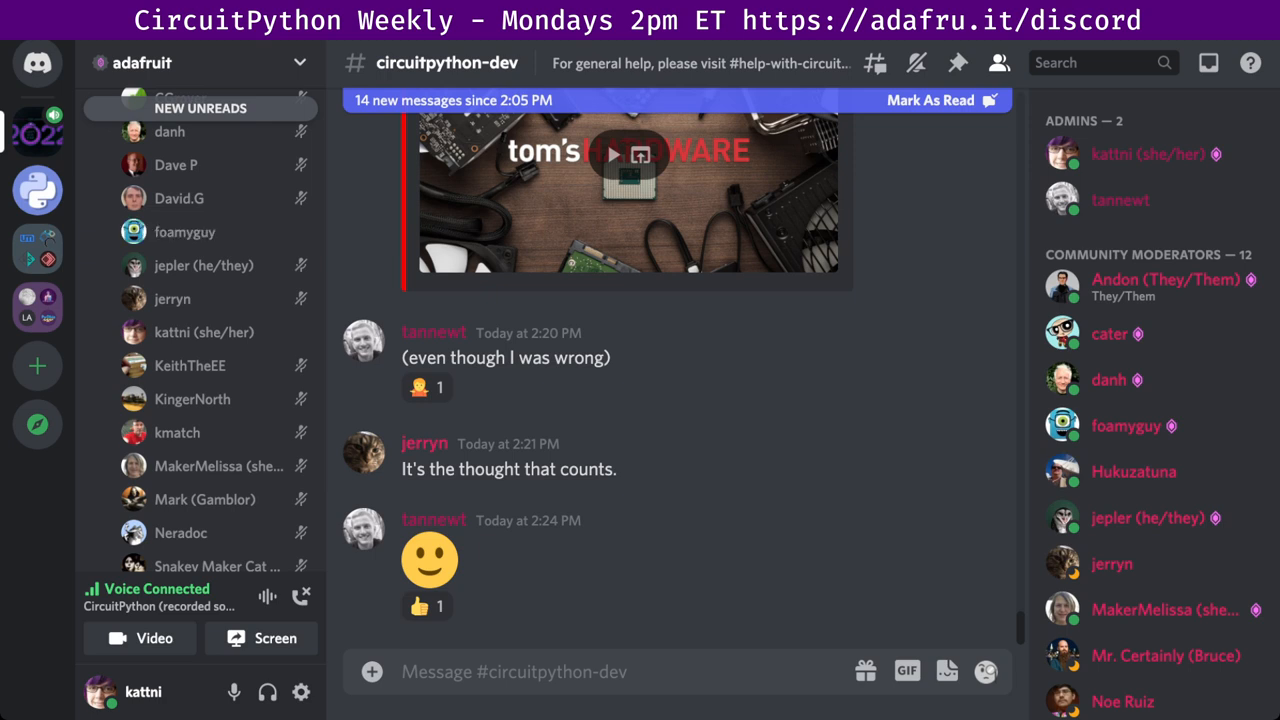
mouse_move(184, 231)
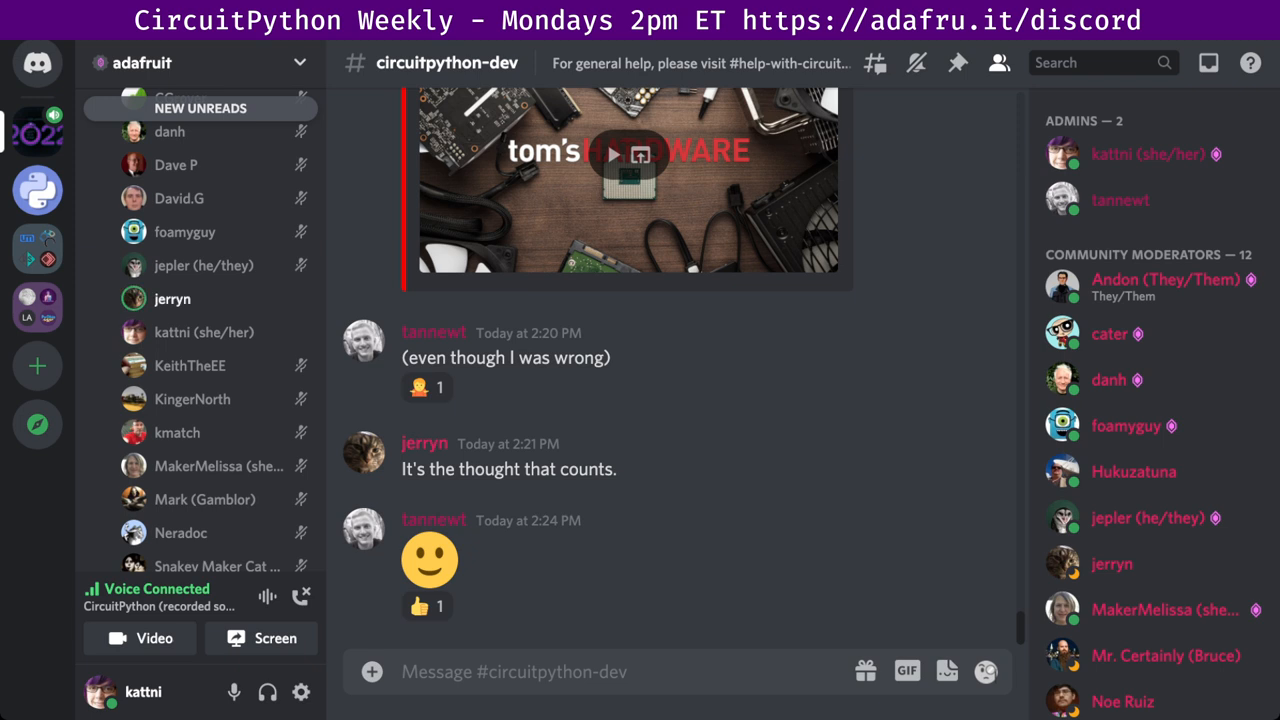
scroll("down", 3)
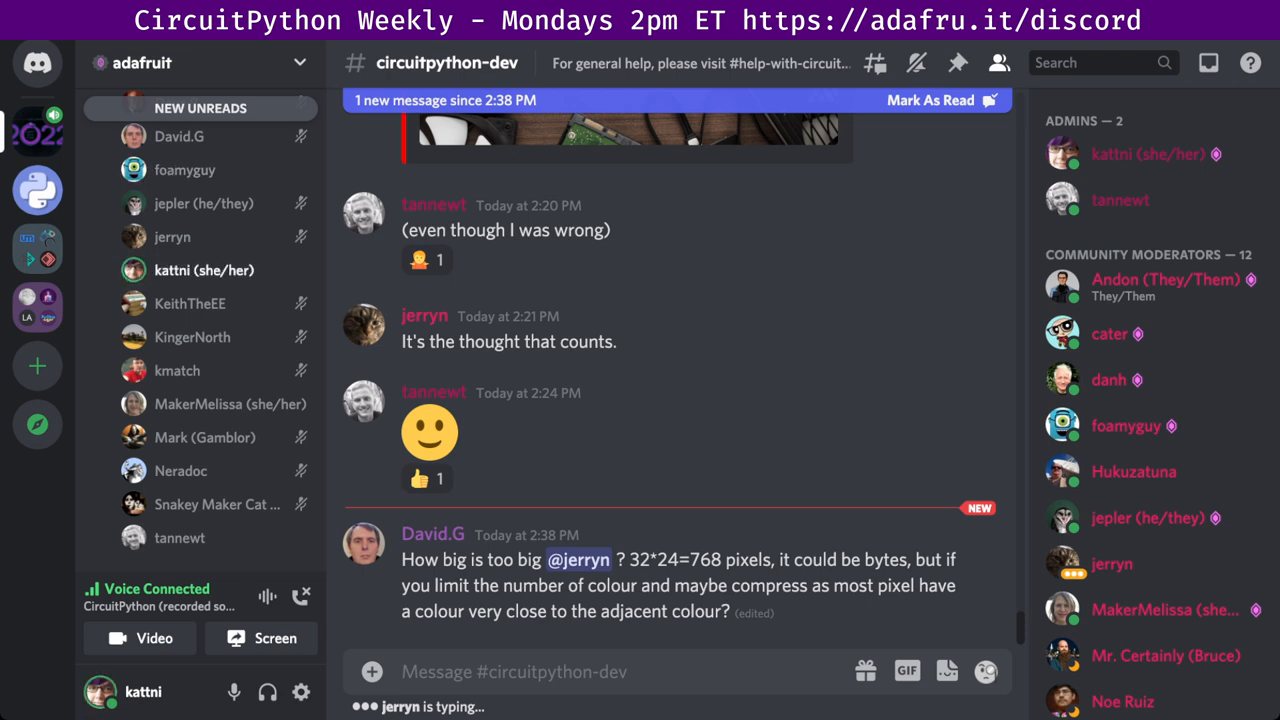
scroll("down", 3)
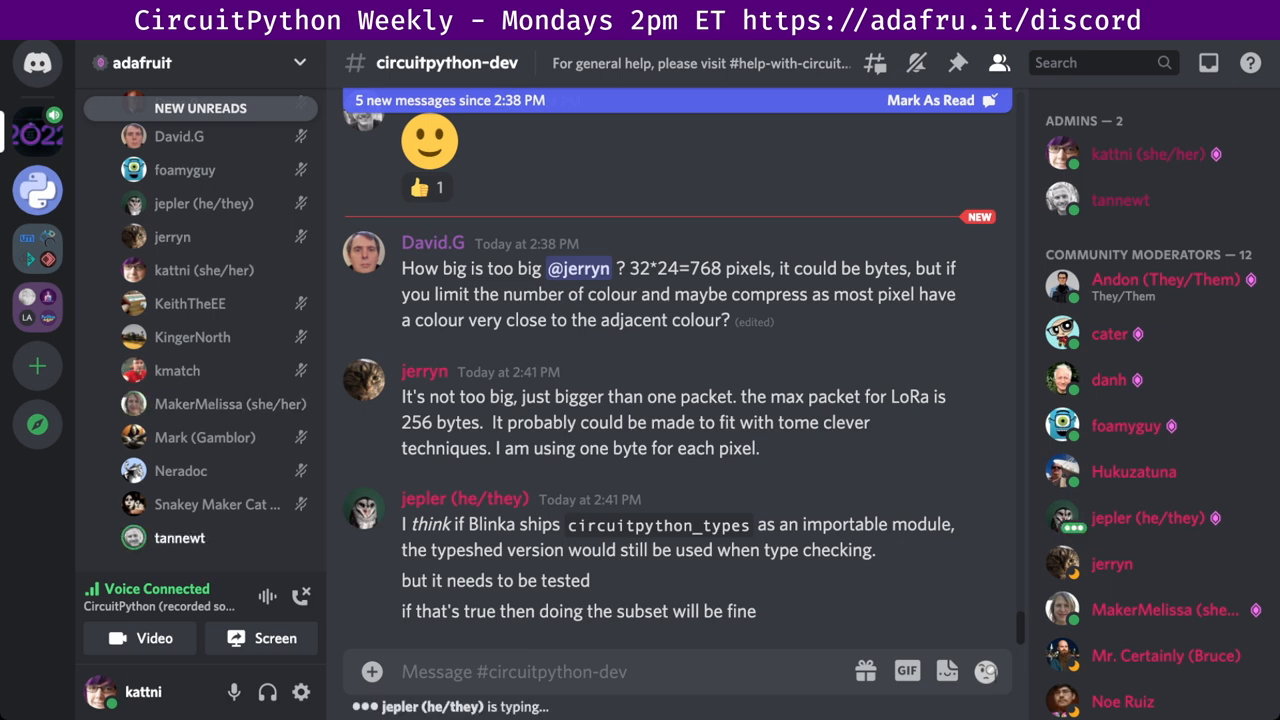
mouse_move(215, 403)
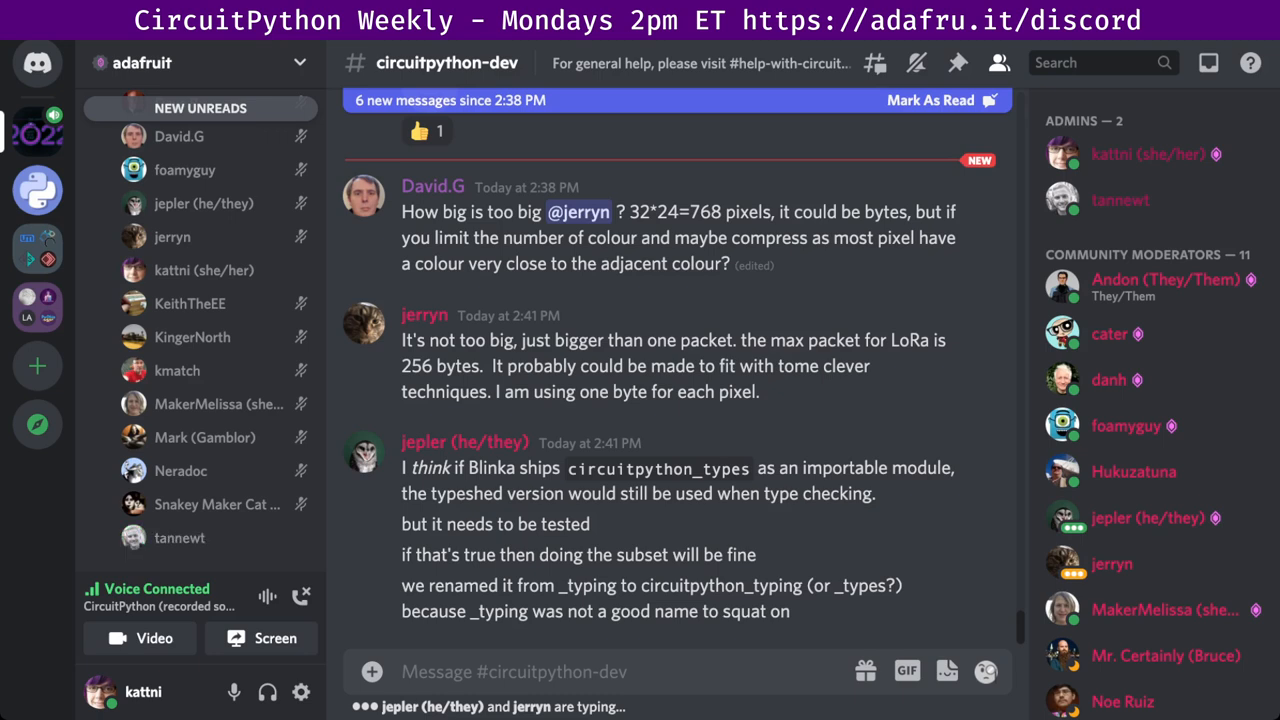
scroll("down", 3)
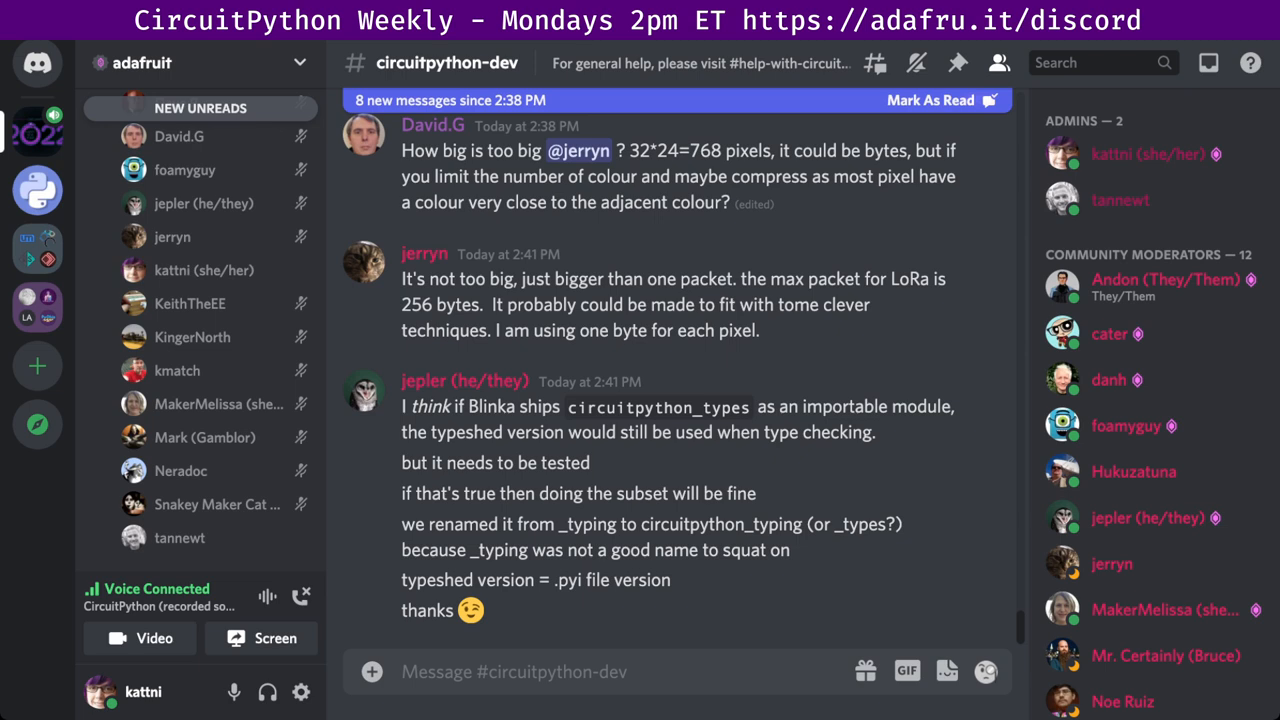
scroll("up", 3)
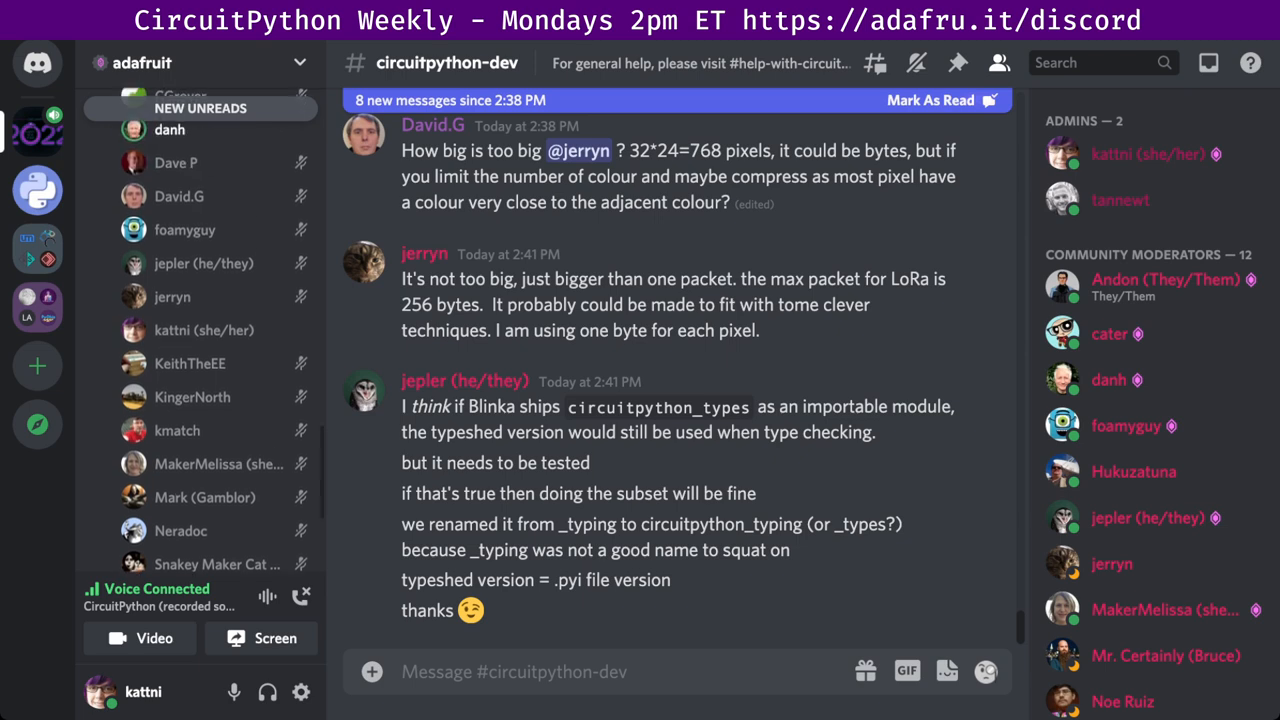
scroll("down", 3)
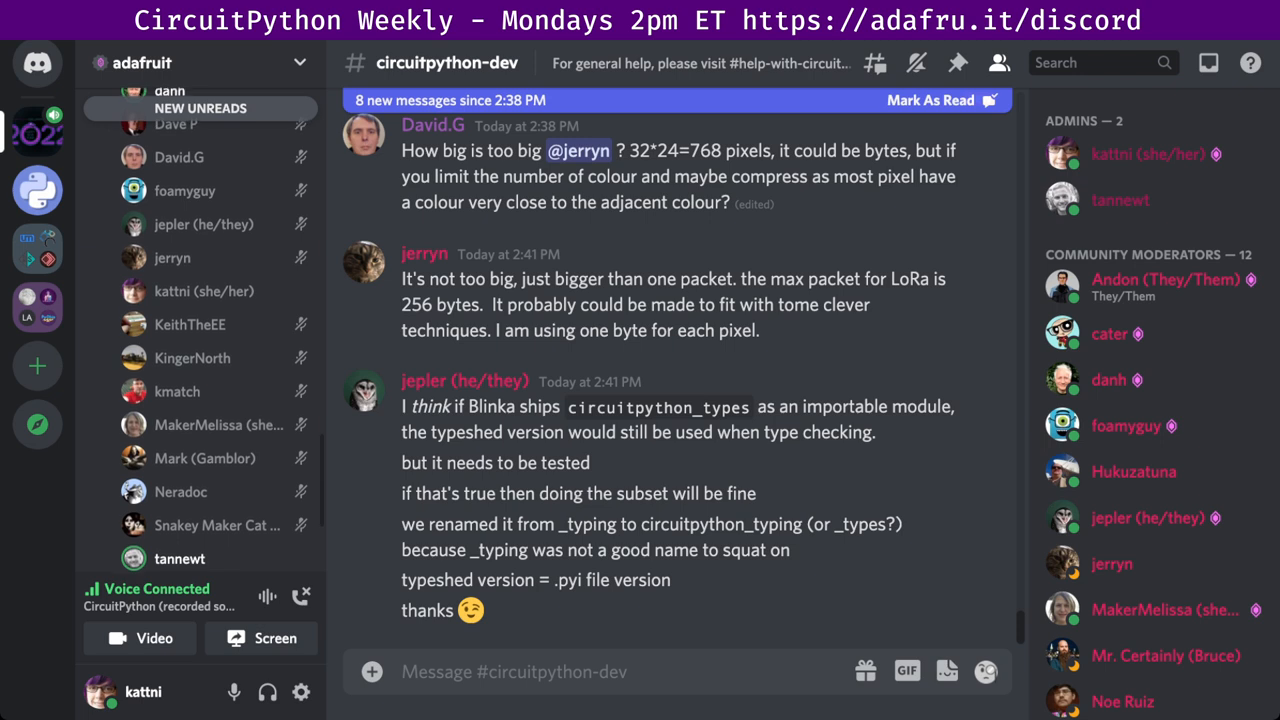
scroll("up", 3)
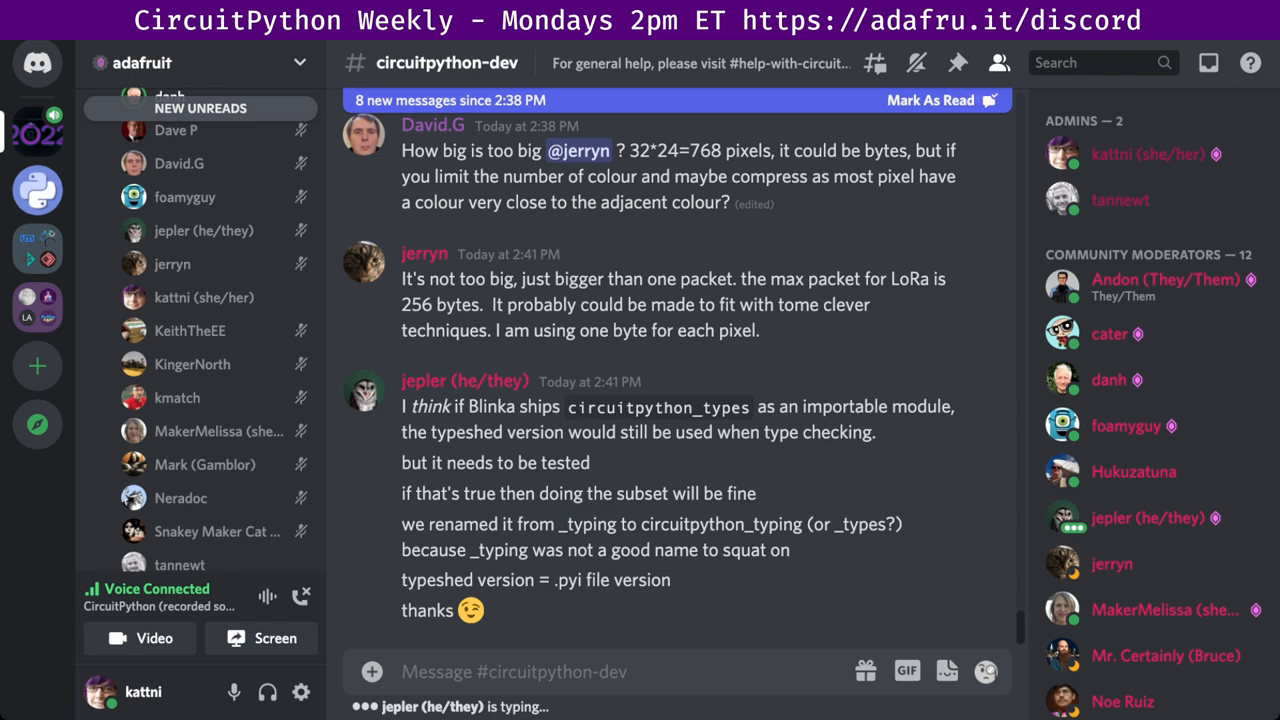
scroll("down", 3)
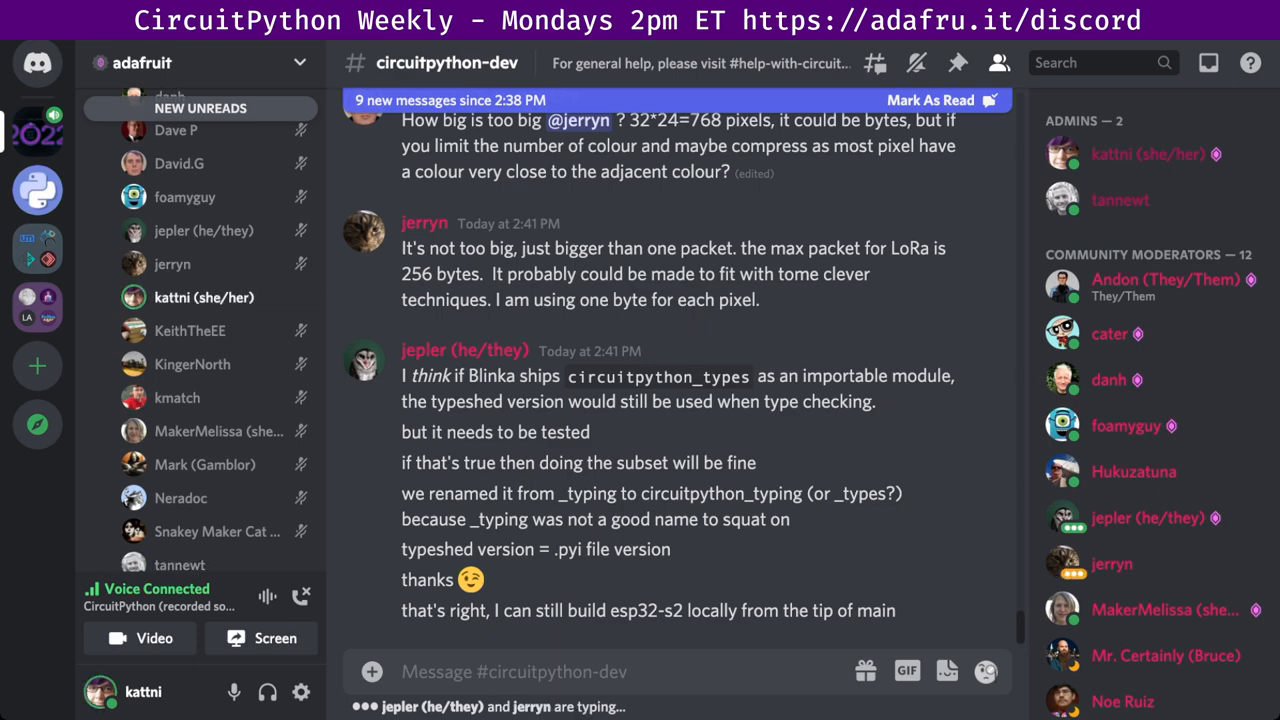
scroll("down", 3)
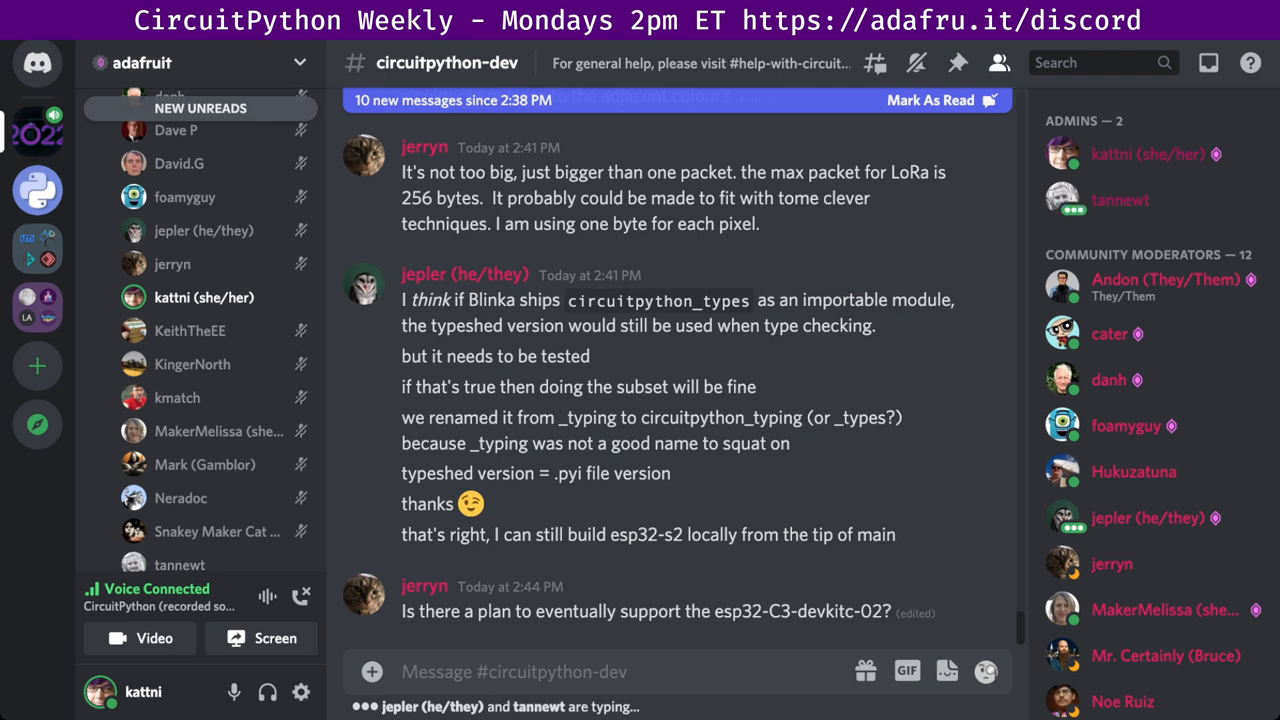
scroll("up", 3)
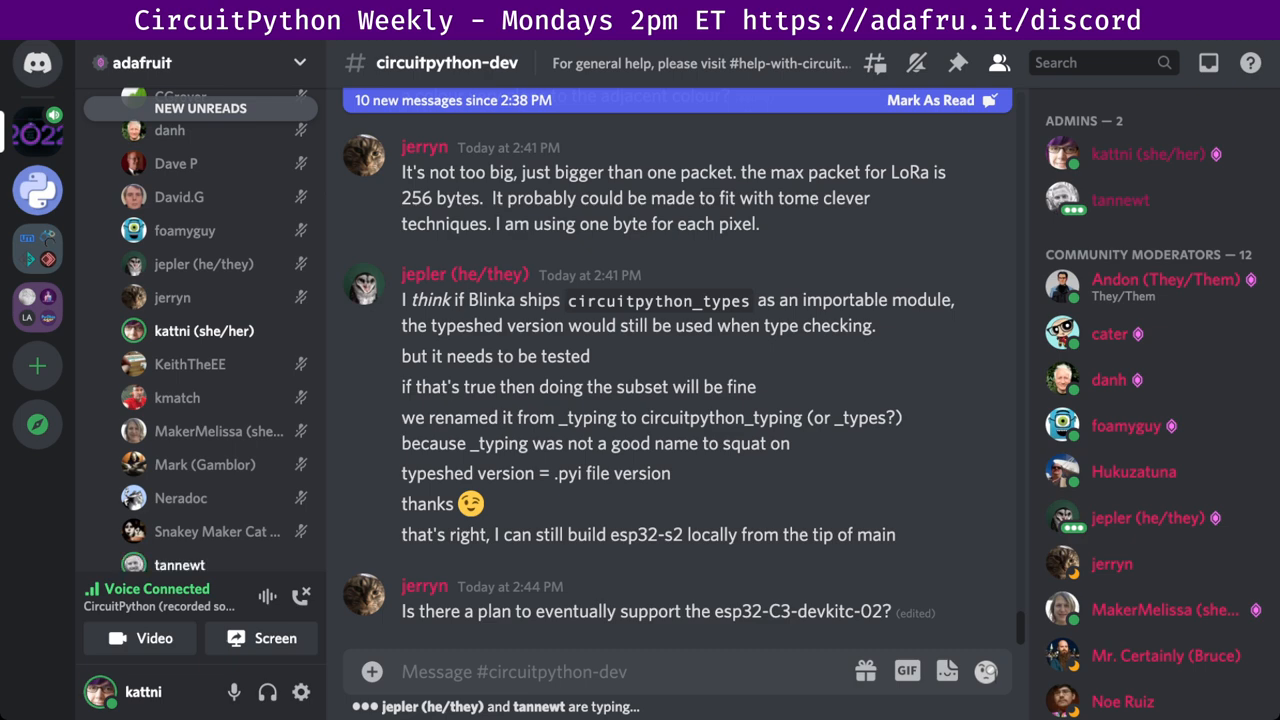
scroll("down", 3)
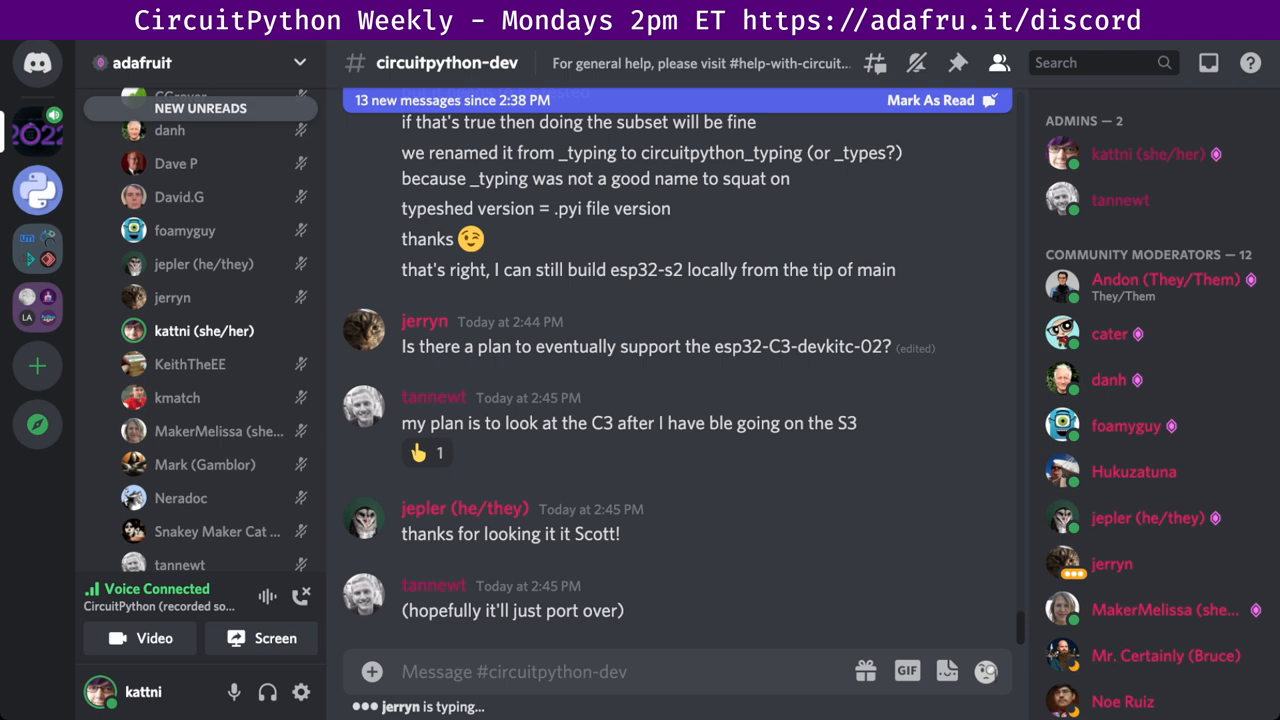
scroll("up", 3)
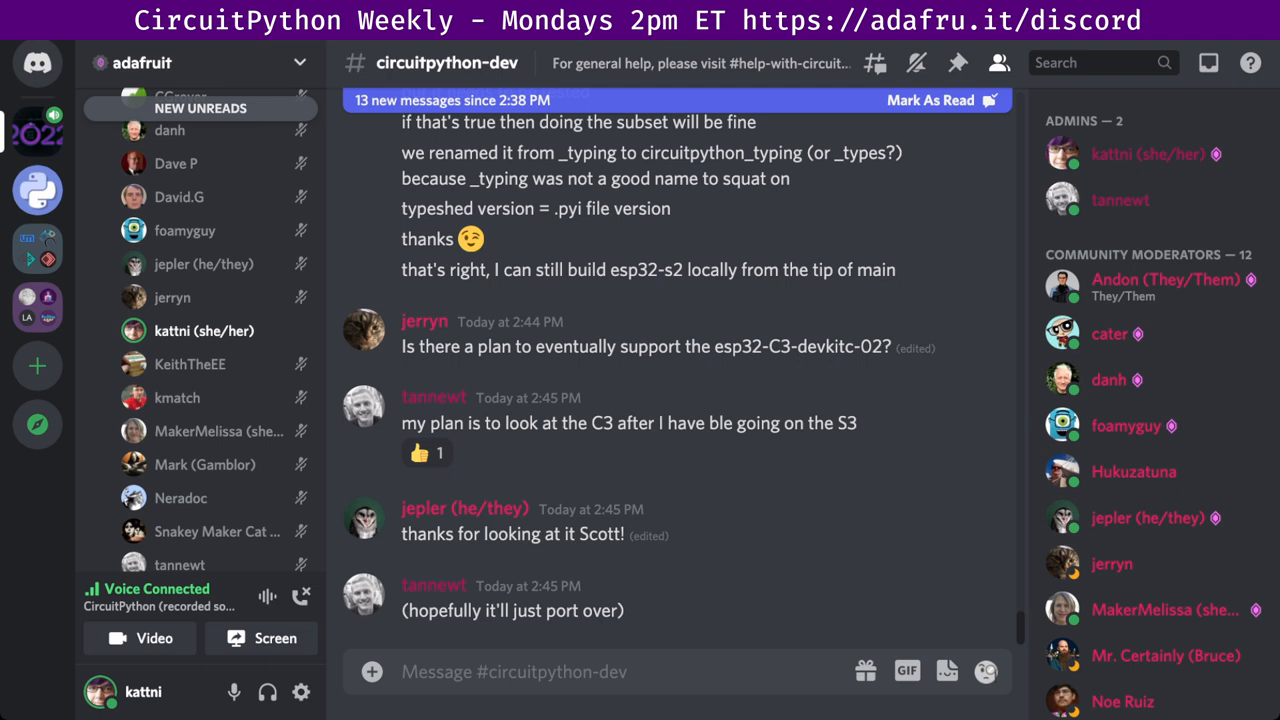
scroll("up", 3)
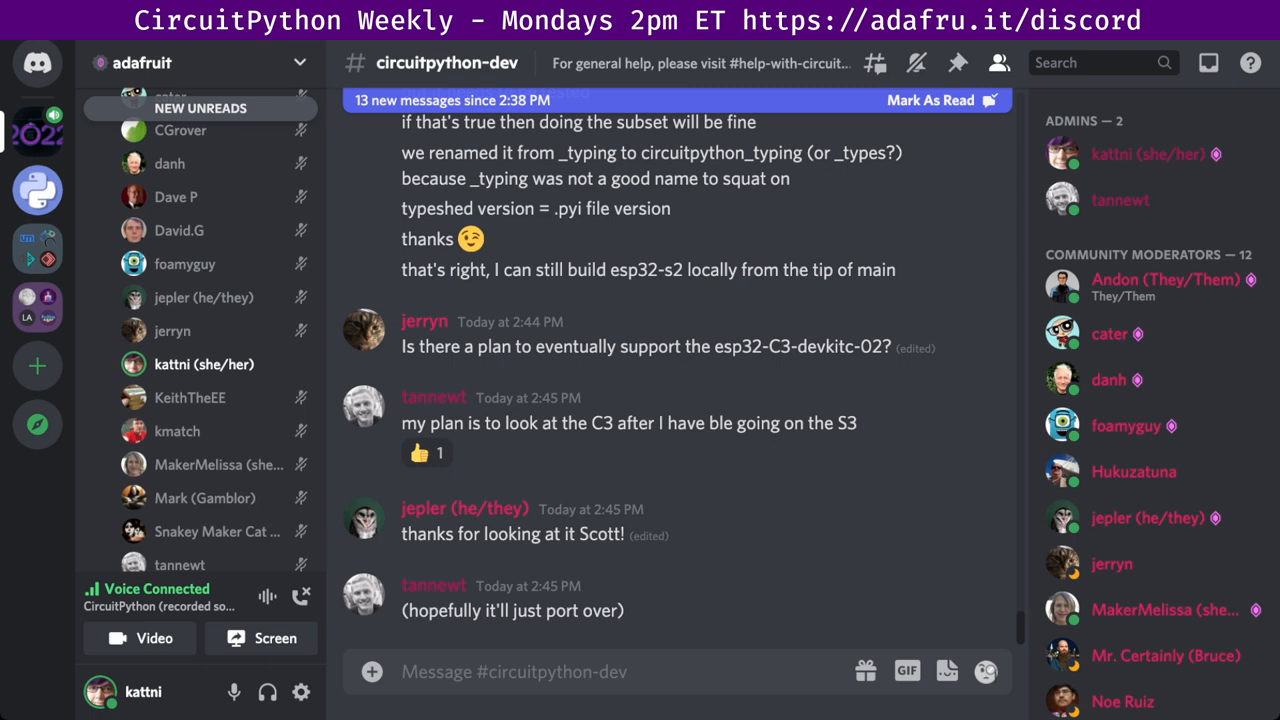